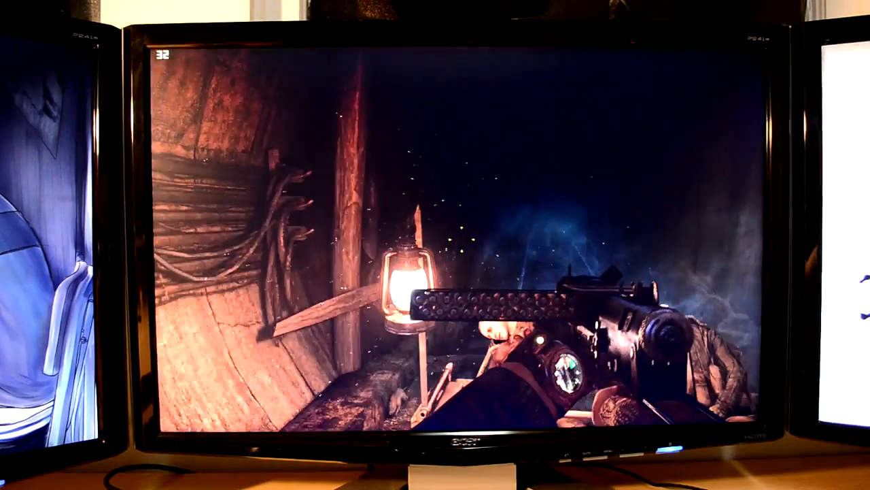
Step: Pause gameplay and bring up the Options menu with sound, game, controls and video categories
key("Escape")
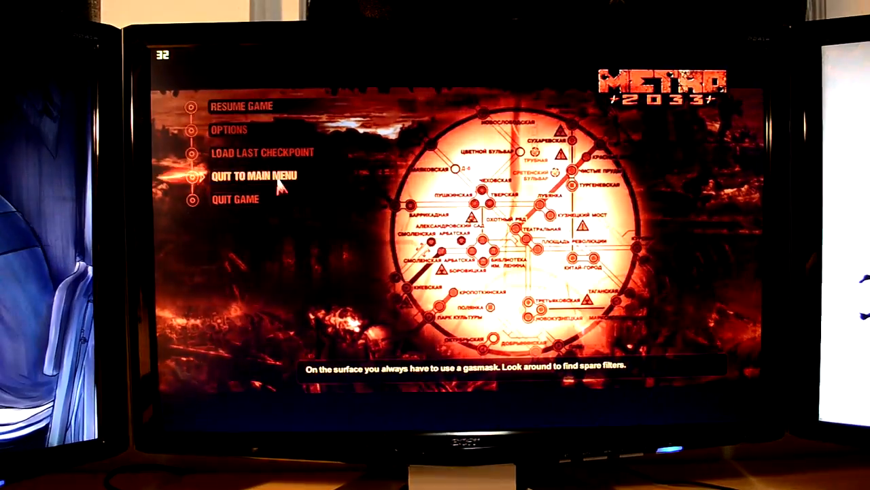
left_click(228, 130)
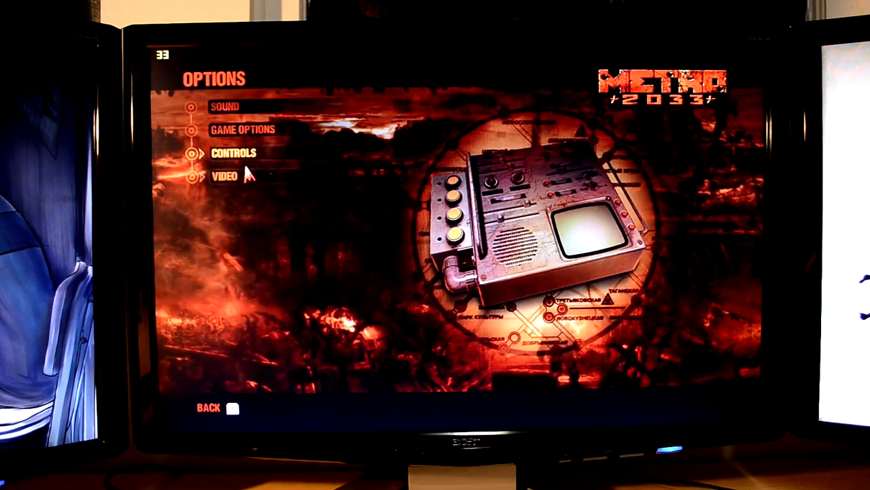